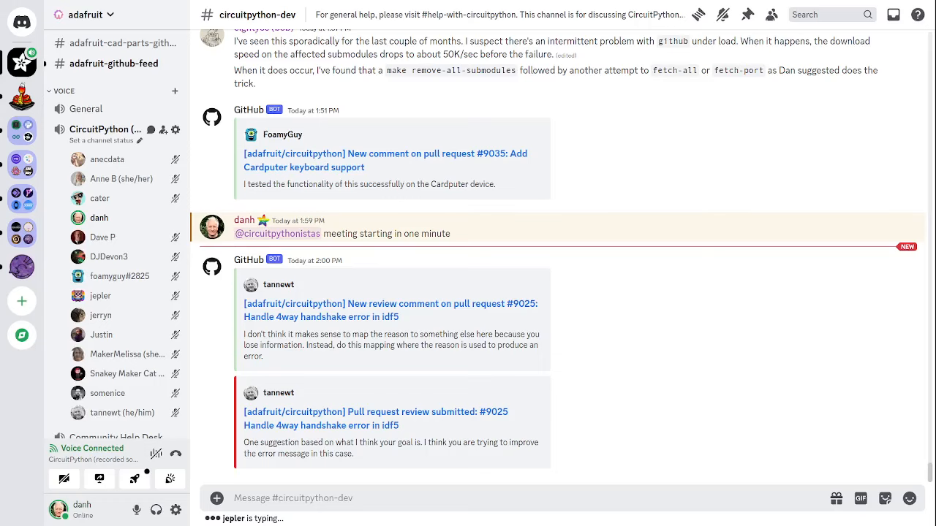
- Scroll down to the meeting calendar link and the CircuitPython 9.0.0 RC link
{"action": "scroll", "scroll_direction": "down", "scroll_amount": 3}
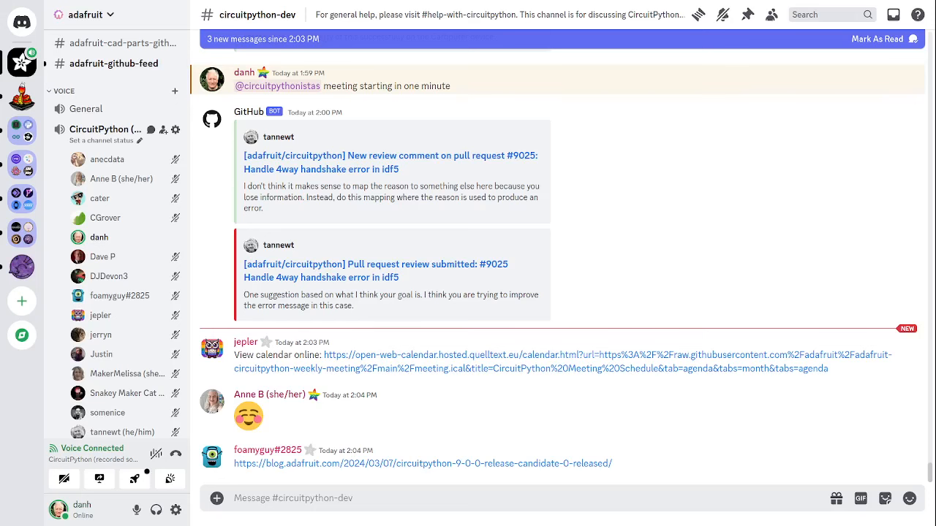
- Scroll past the 9.0.0 RC preview to the Pico time-circuits and robot-book links
{"action": "scroll", "scroll_direction": "down", "scroll_amount": 3}
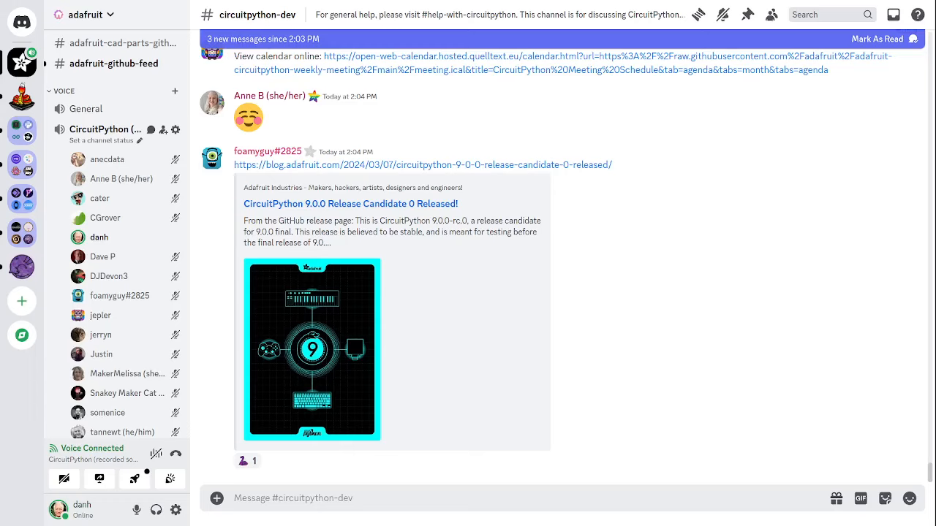
{"action": "scroll", "scroll_direction": "down", "scroll_amount": 3}
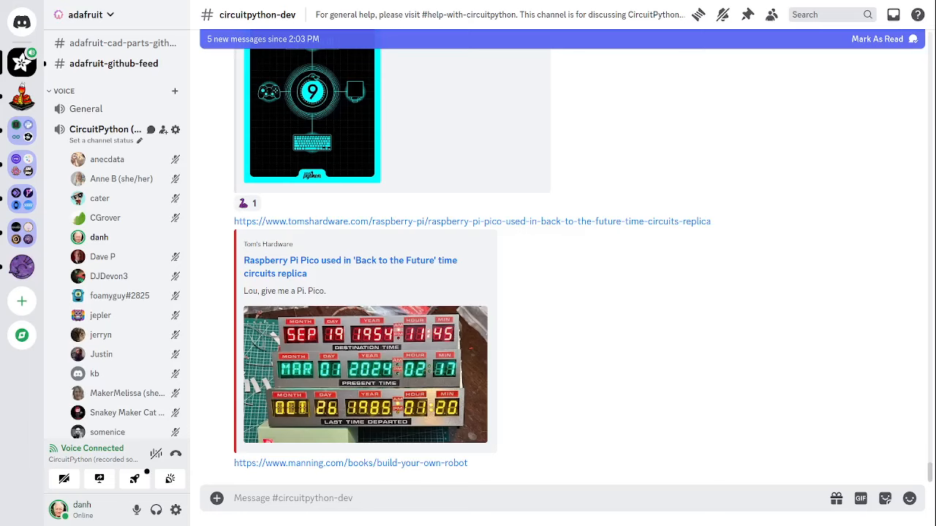
- Scroll to show the full Manning 'Build Your Own Robot' preview with its cover image
{"action": "scroll", "scroll_direction": "down", "scroll_amount": 3}
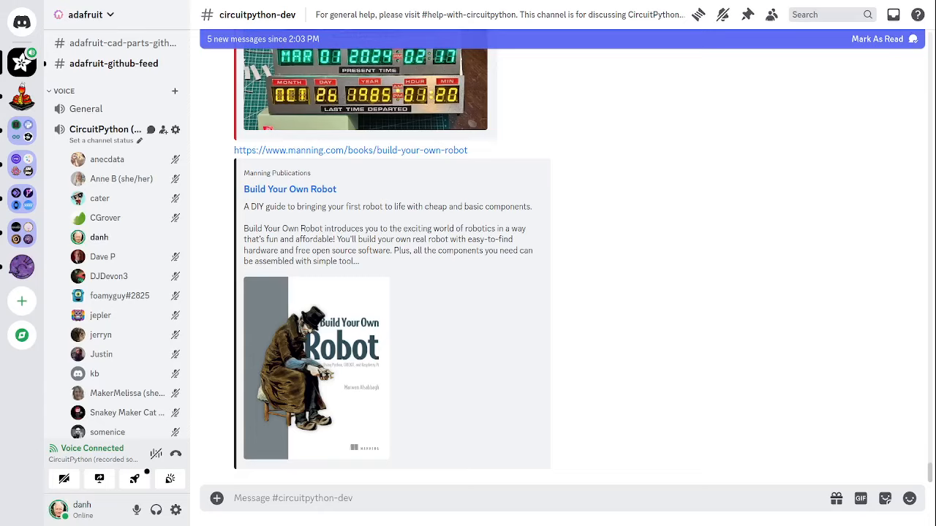
- Scroll down to DJDevon3's 'Make it Move with Crickit' guide link preview
{"action": "scroll", "scroll_direction": "down", "scroll_amount": 3}
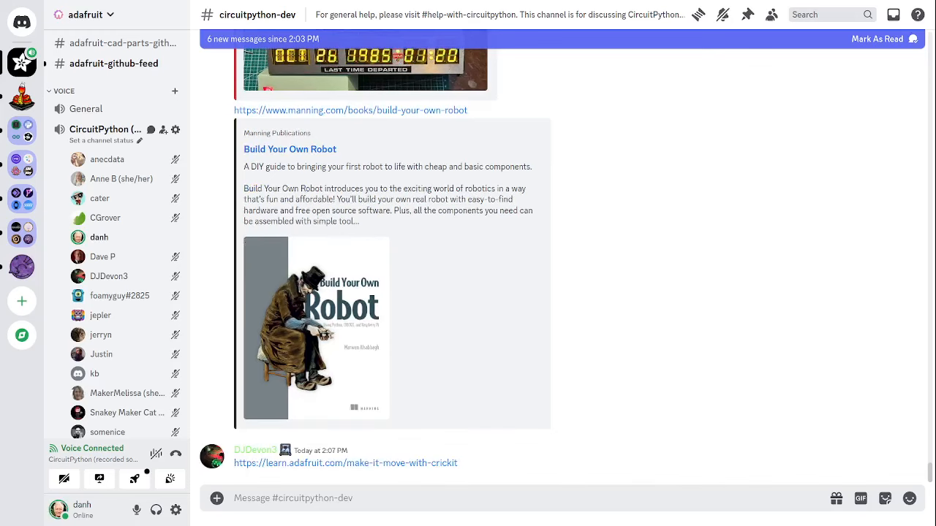
{"action": "scroll", "scroll_direction": "down", "scroll_amount": 3}
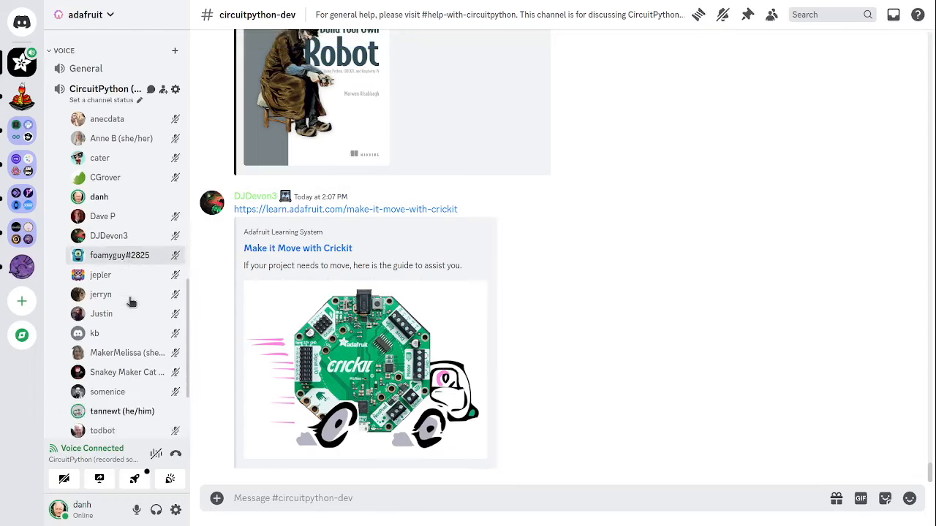
{"action": "scroll", "scroll_direction": "down", "scroll_amount": 3}
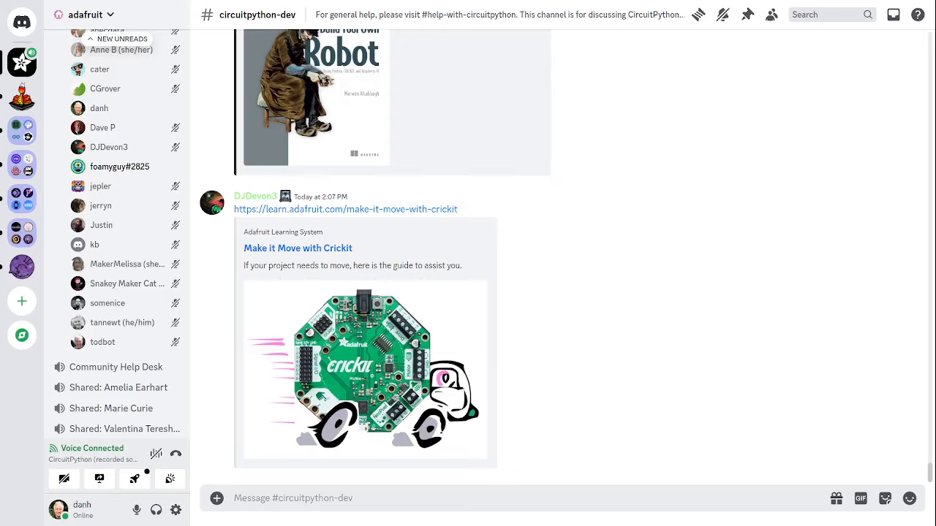
{"action": "mouse_move", "coordinate": [519, 252]}
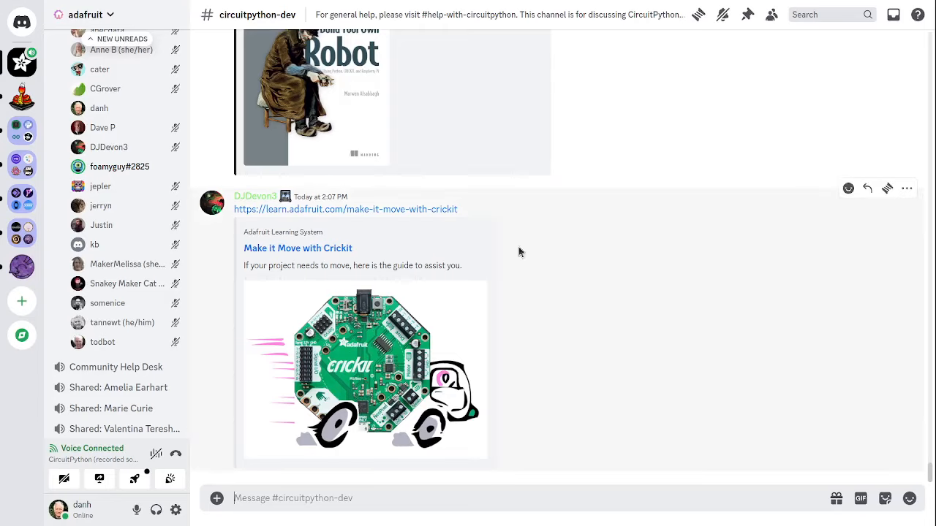
{"action": "scroll", "scroll_direction": "up", "scroll_amount": 3}
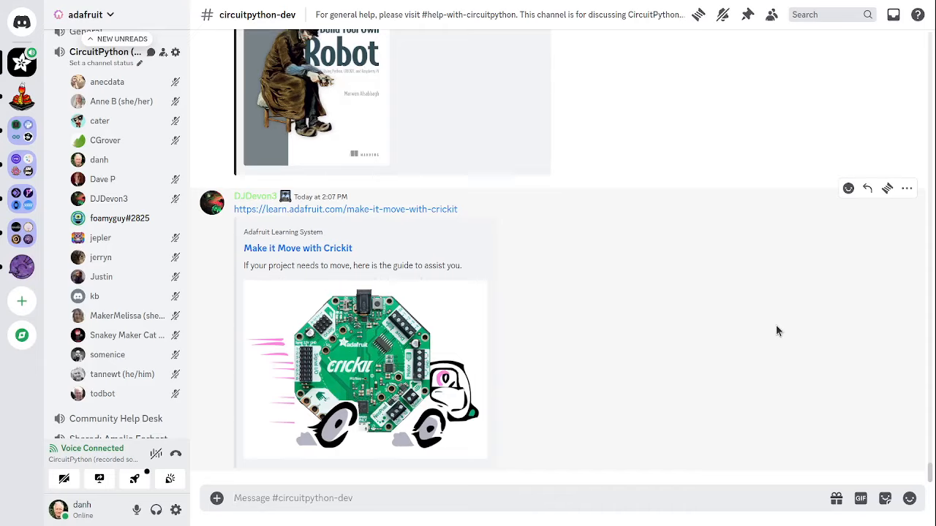
{"action": "mouse_move", "coordinate": [778, 331]}
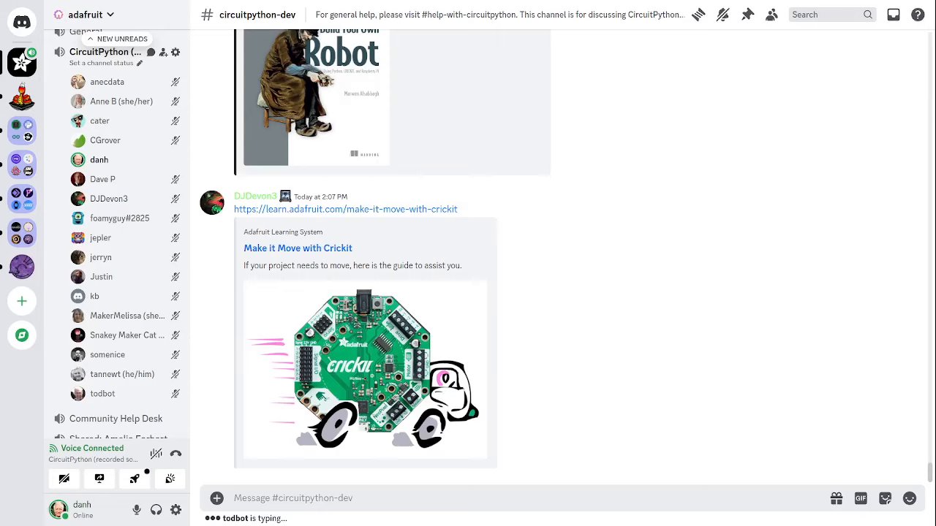
{"action": "mouse_move", "coordinate": [538, 247]}
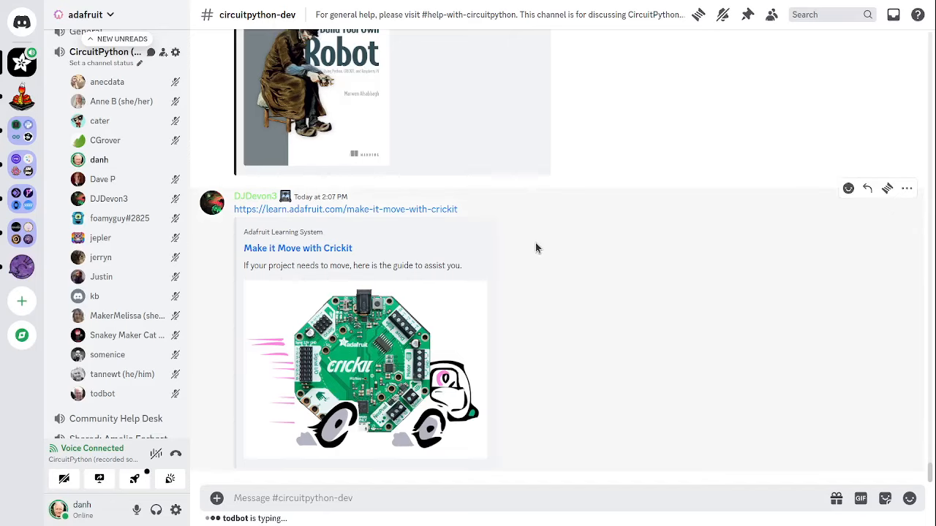
{"action": "mouse_move", "coordinate": [860, 284]}
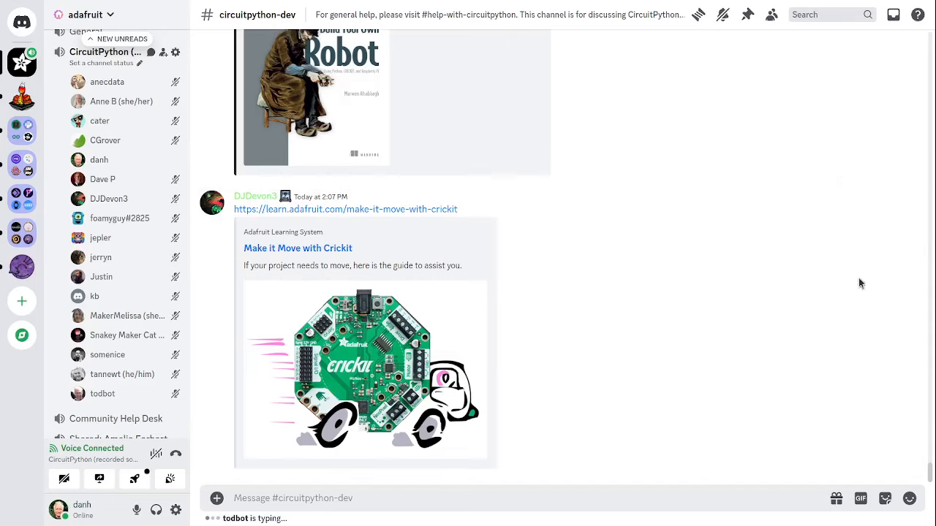
{"action": "mouse_move", "coordinate": [424, 305]}
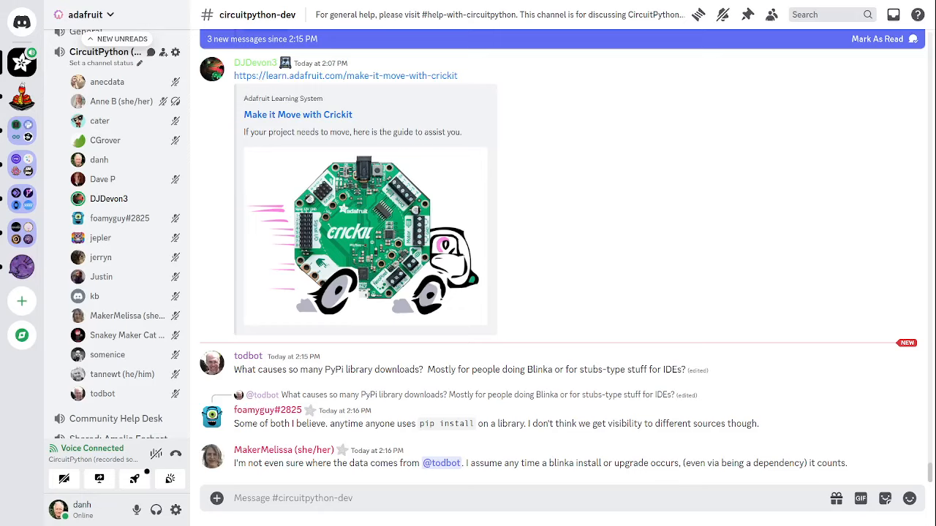
{"action": "mouse_move", "coordinate": [672, 432]}
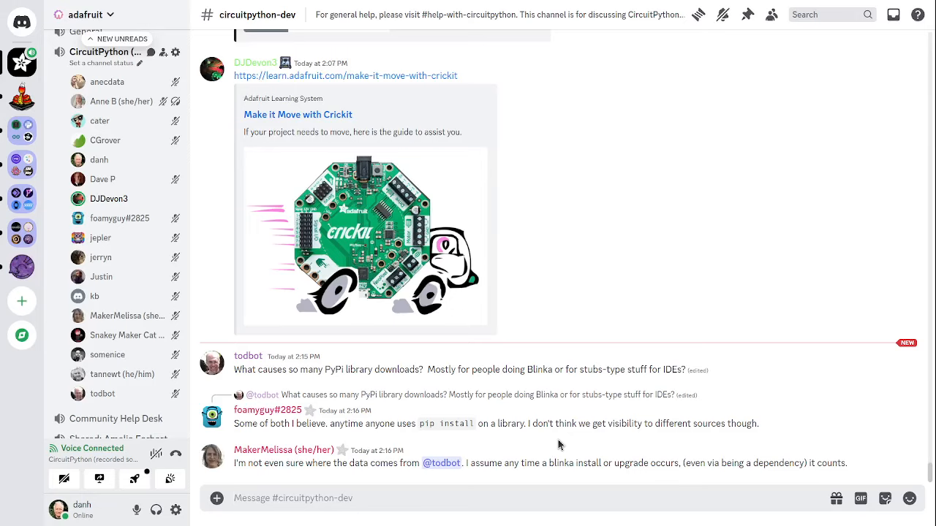
{"action": "mouse_move", "coordinate": [729, 416]}
{"action": "type", "text": "I think it would be worth inves"}
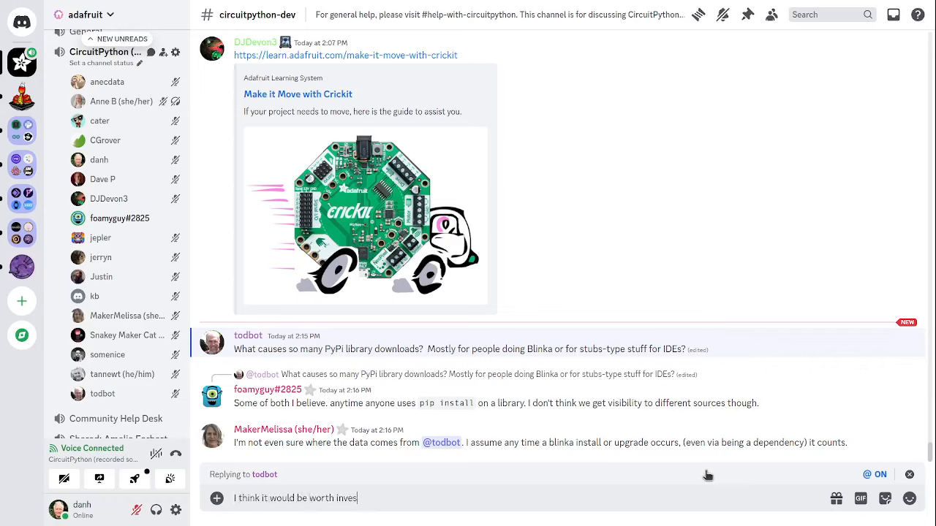
- Continue the reply: 'I wondered if it was cumulative in some way... seem very high.'
{"action": "type", "text": "tigating this. I wondere"}
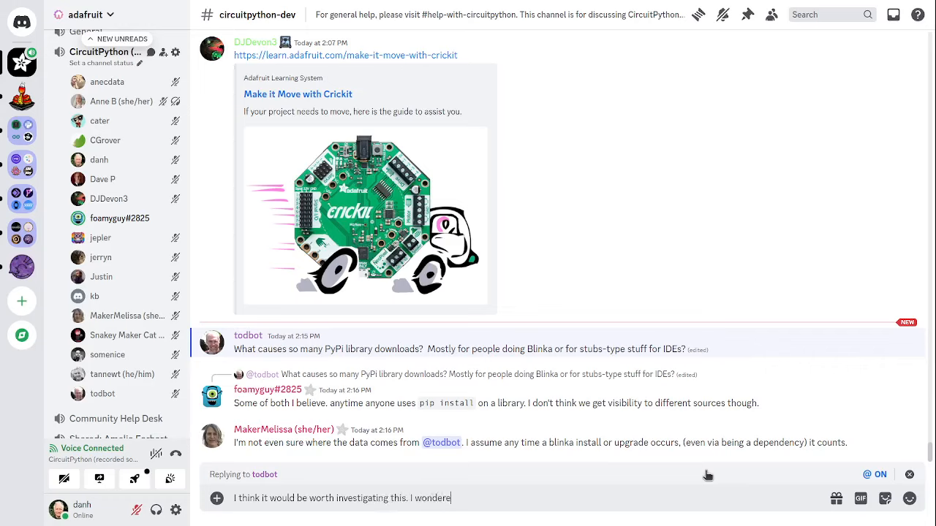
{"action": "type", "text": "d if it was"}
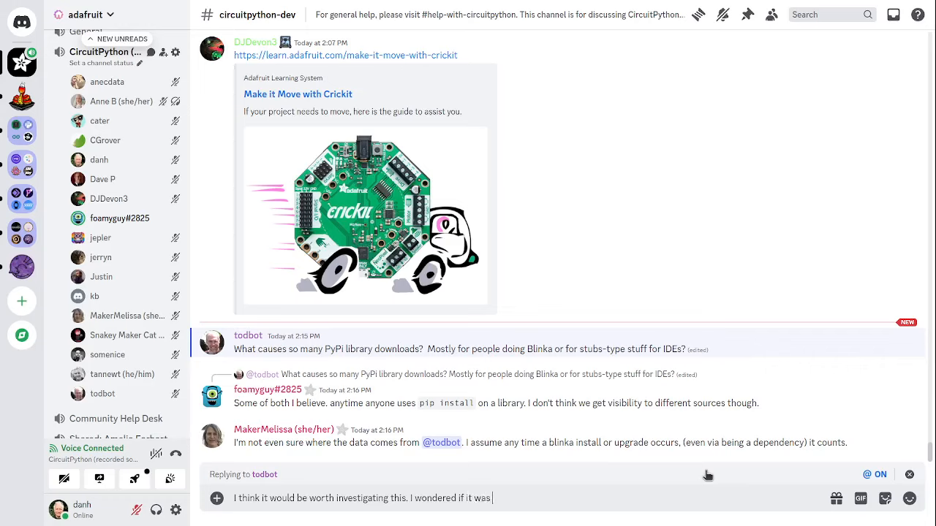
{"action": "type", "text": "cumulative in som"}
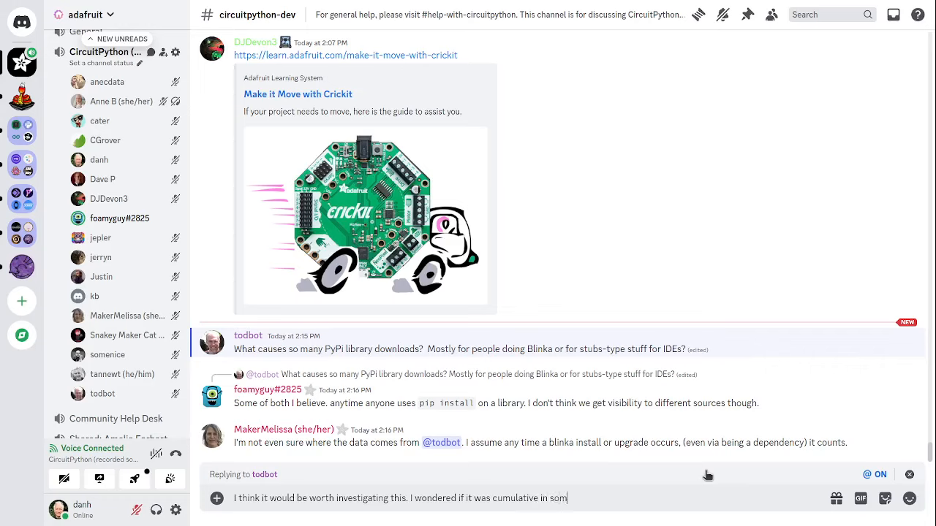
{"action": "type", "text": "e way. The numbers do"}
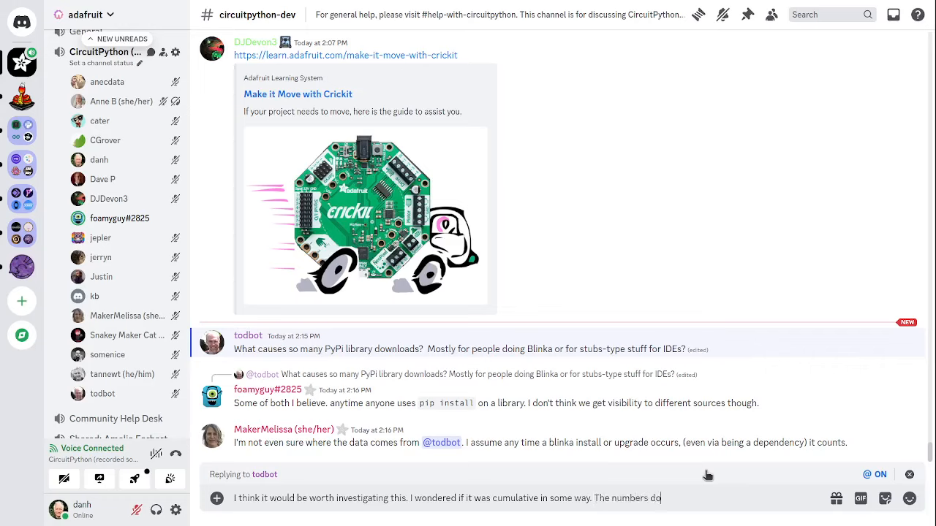
{"action": "type", "text": "seem very high. Maybe"}
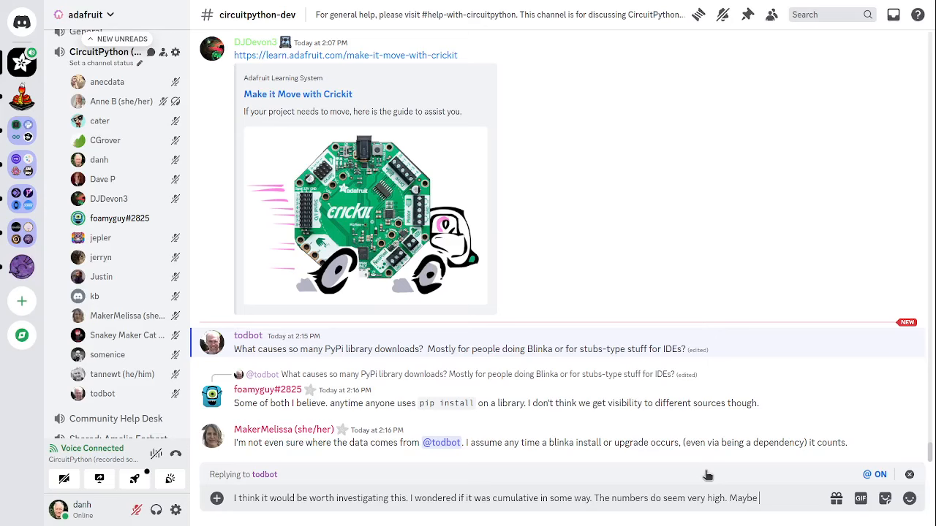
- Finish the reply noting many are just touches, and send it to todbot
{"action": "type", "text": "many are just touche"}
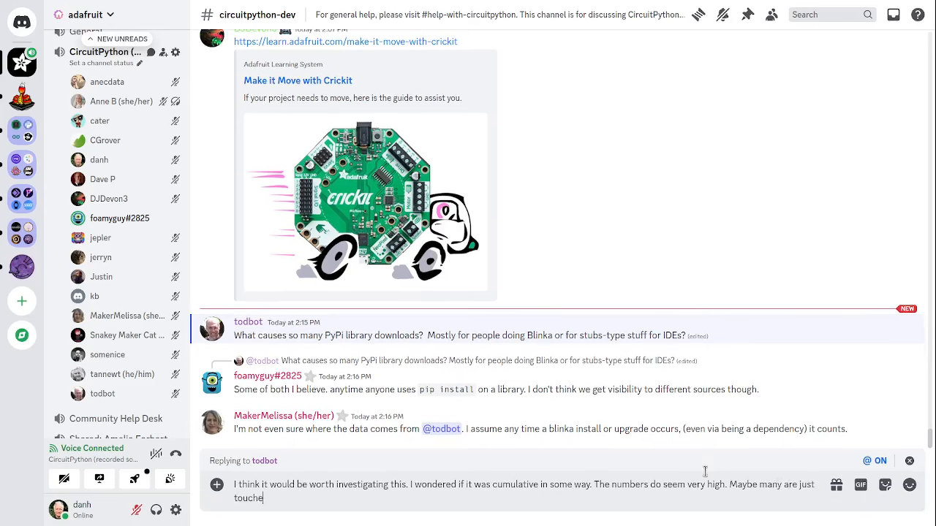
{"action": "key", "text": "Return"}
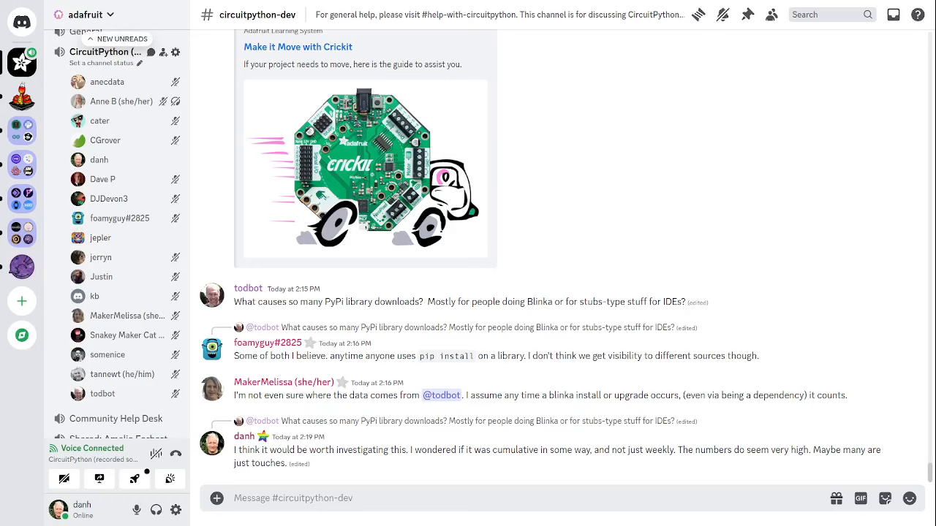
{"action": "mouse_move", "coordinate": [100, 237]}
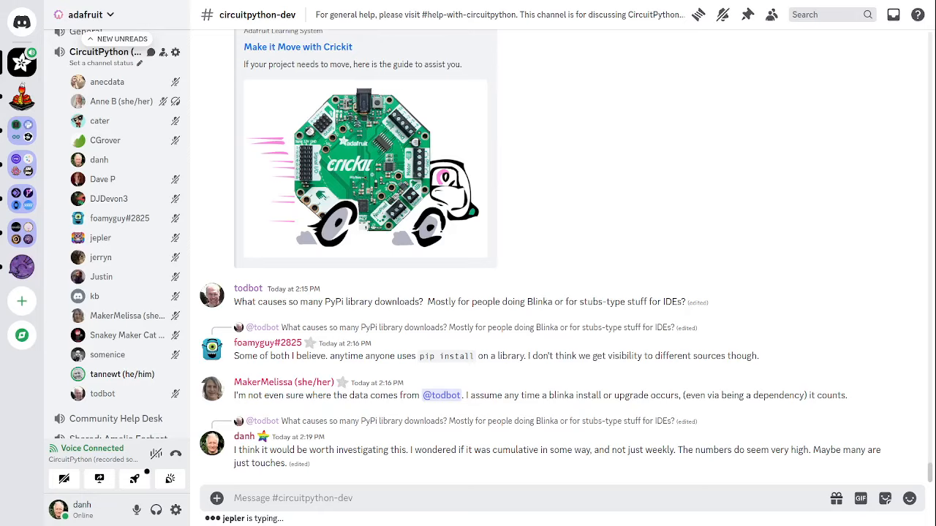
- Scroll down to jepler's git log output showing contributor counts
{"action": "scroll", "scroll_direction": "down", "scroll_amount": 3}
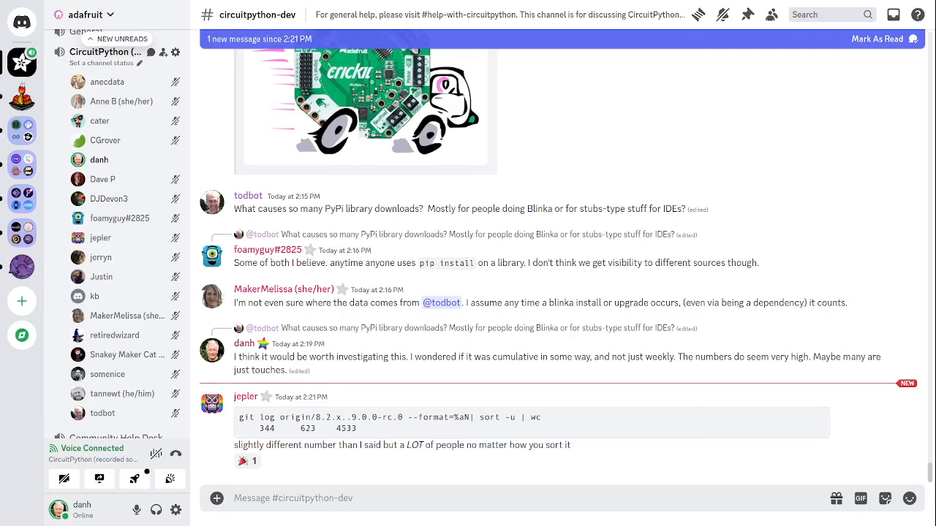
{"action": "left_click", "coordinate": [247, 461]}
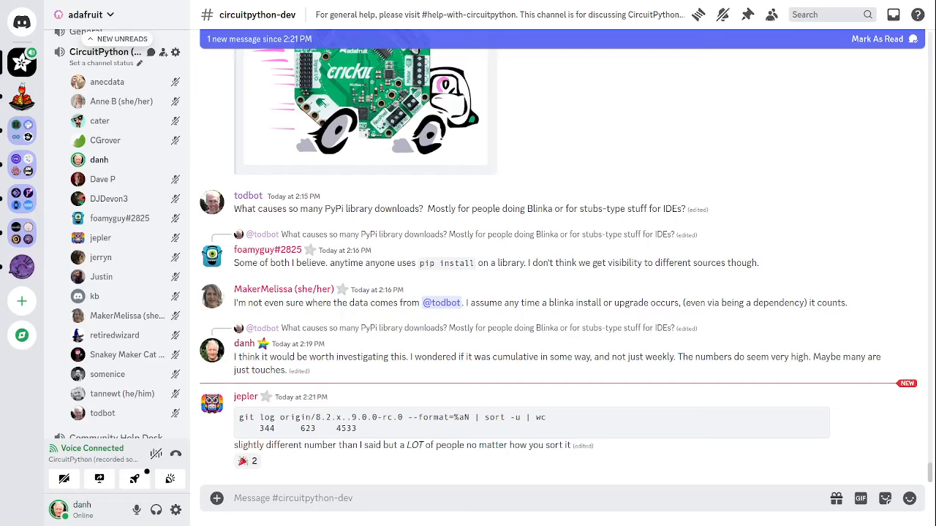
{"action": "left_click", "coordinate": [248, 461]}
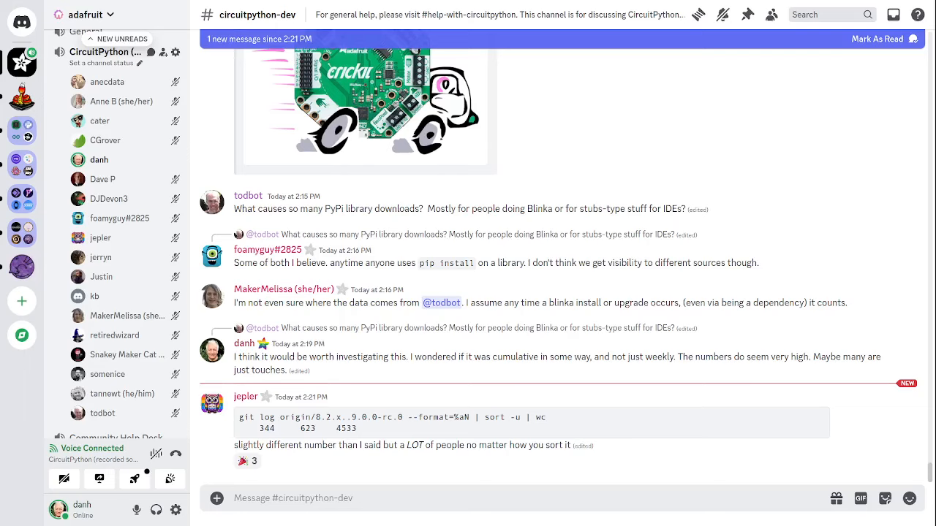
{"action": "left_click", "coordinate": [247, 462]}
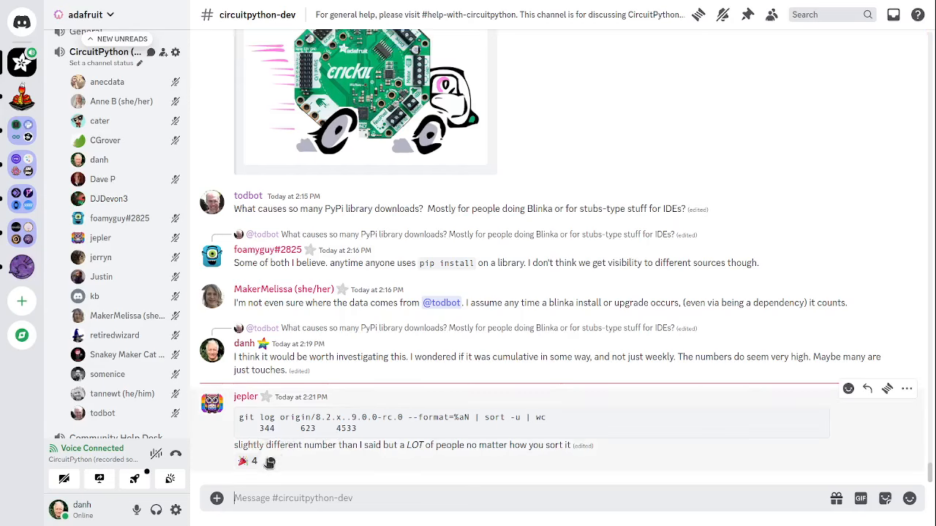
{"action": "left_click", "coordinate": [247, 461]}
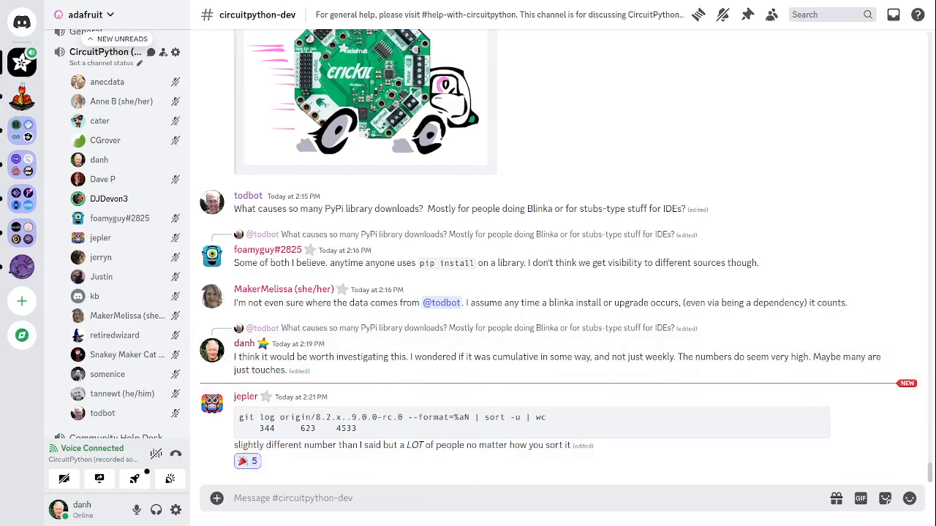
{"action": "scroll", "scroll_direction": "down", "scroll_amount": 3}
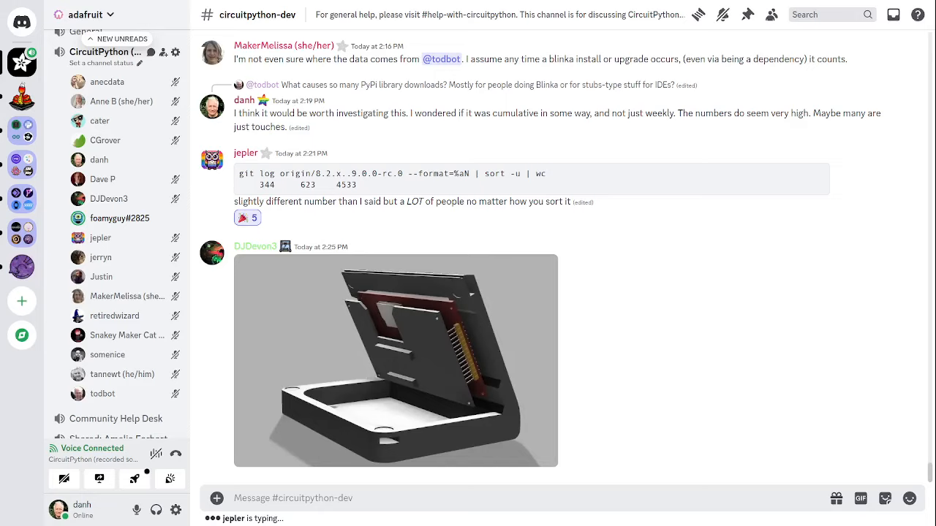
- Scroll to the Cardputer REPL messages and mute your microphone in the call
{"action": "scroll", "scroll_direction": "down", "scroll_amount": 3}
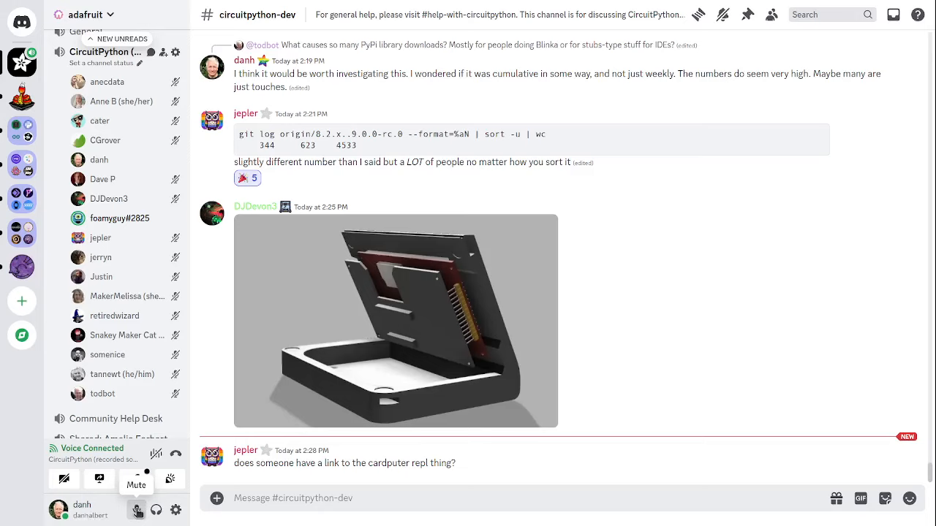
{"action": "left_click", "coordinate": [137, 510]}
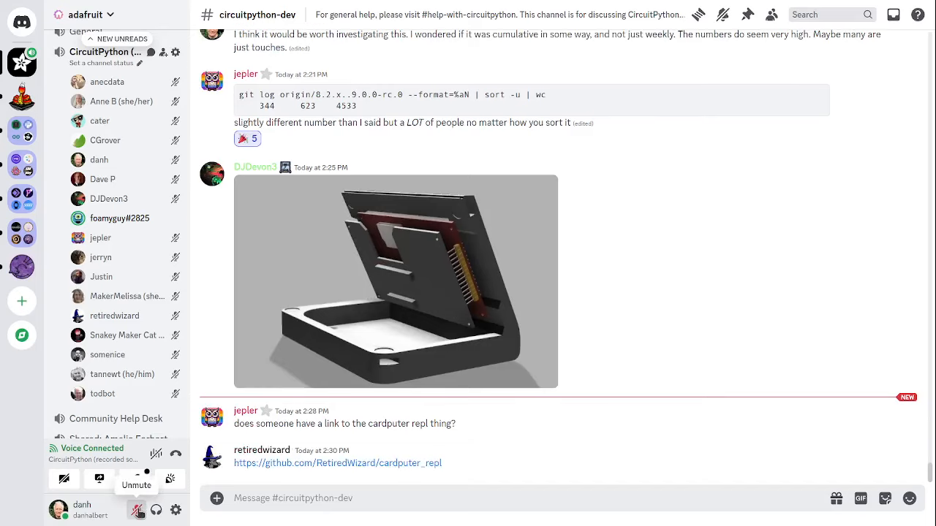
- Scroll to jepler's farewell message and toggle the microphone button again
{"action": "scroll", "scroll_direction": "down", "scroll_amount": 3}
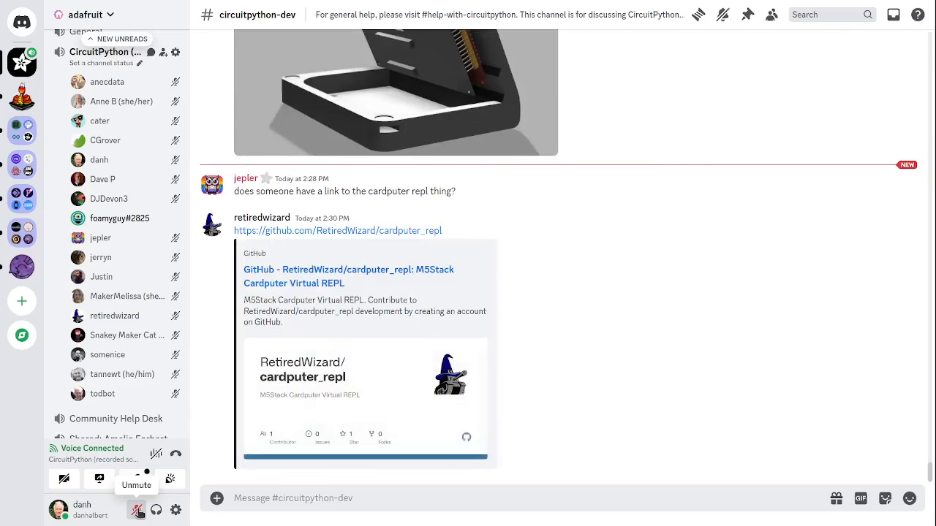
{"action": "left_click", "coordinate": [137, 509]}
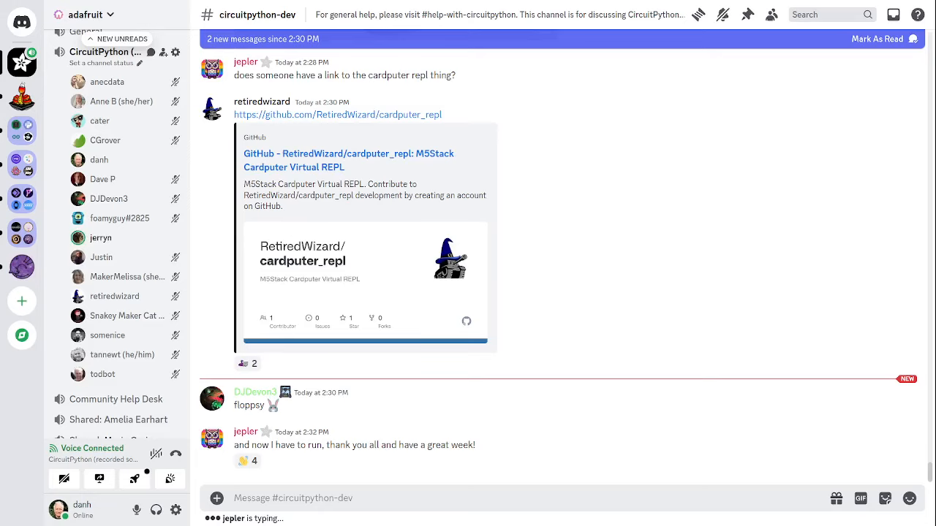
{"action": "scroll", "scroll_direction": "down", "scroll_amount": 3}
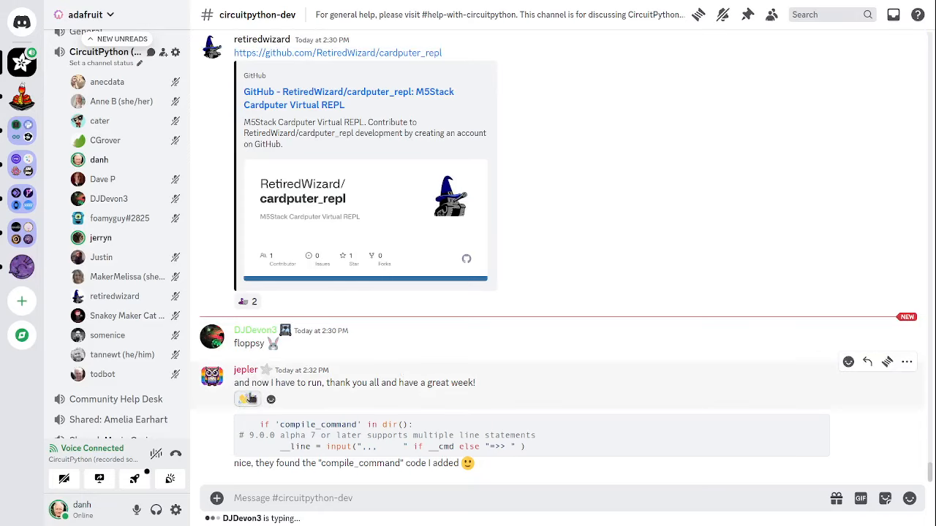
{"action": "left_click", "coordinate": [247, 399]}
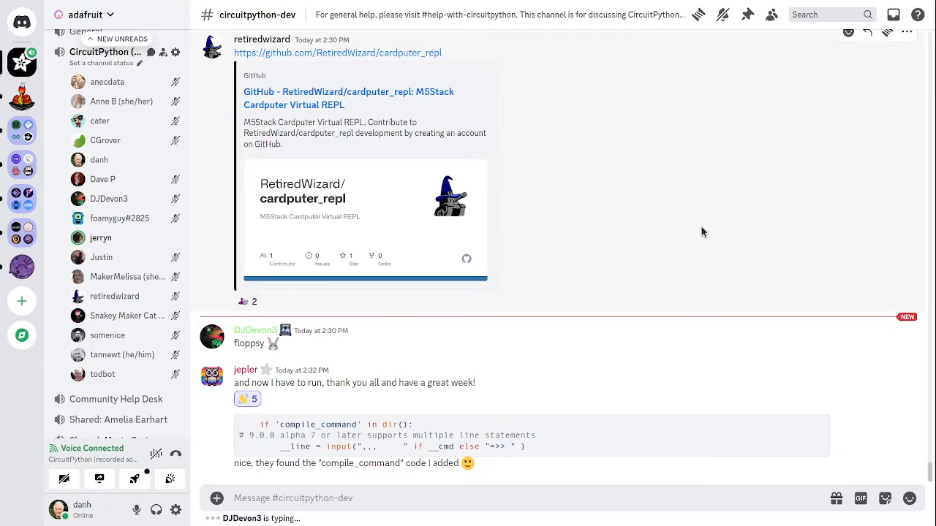
{"action": "mouse_move", "coordinate": [716, 226]}
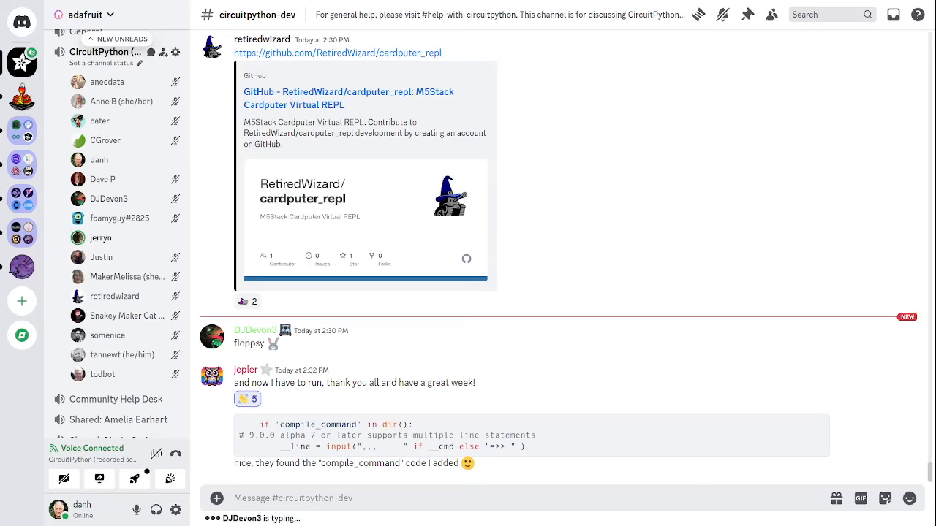
{"action": "scroll", "scroll_direction": "down", "scroll_amount": 3}
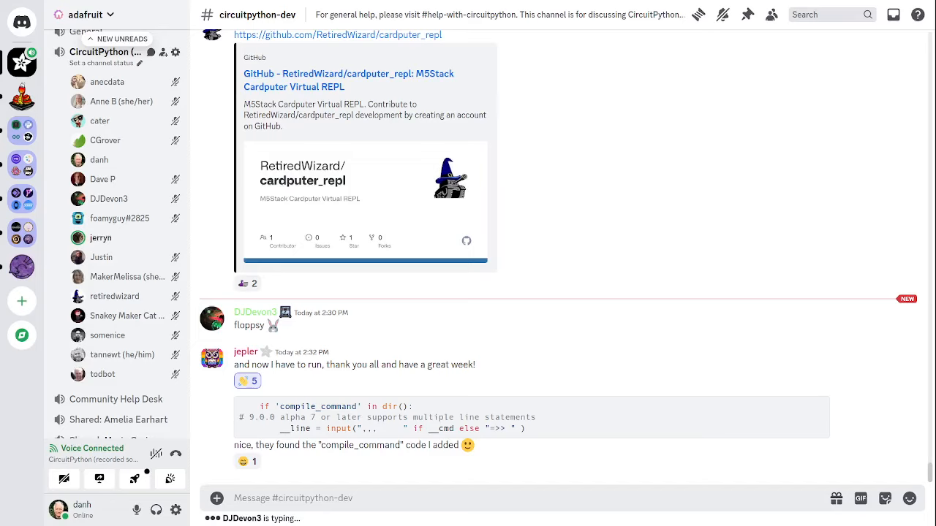
{"action": "mouse_move", "coordinate": [457, 462]}
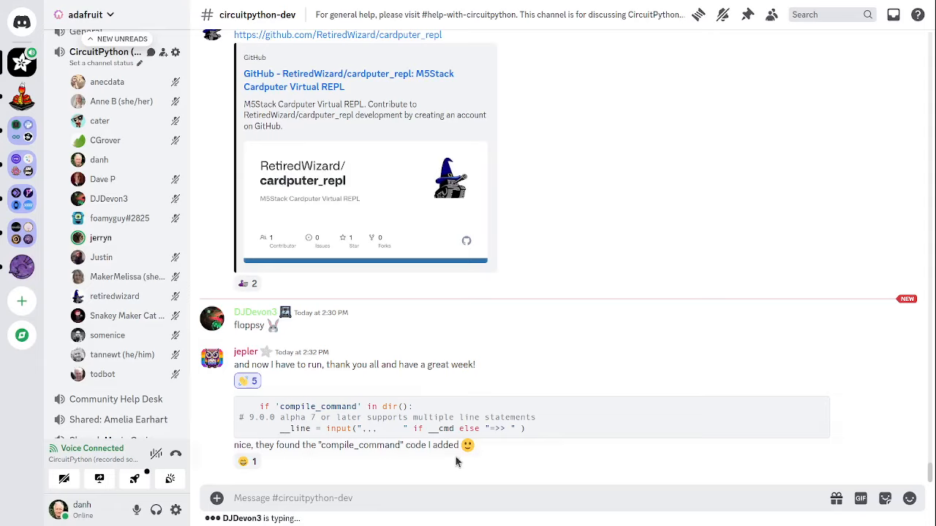
{"action": "mouse_move", "coordinate": [210, 483]}
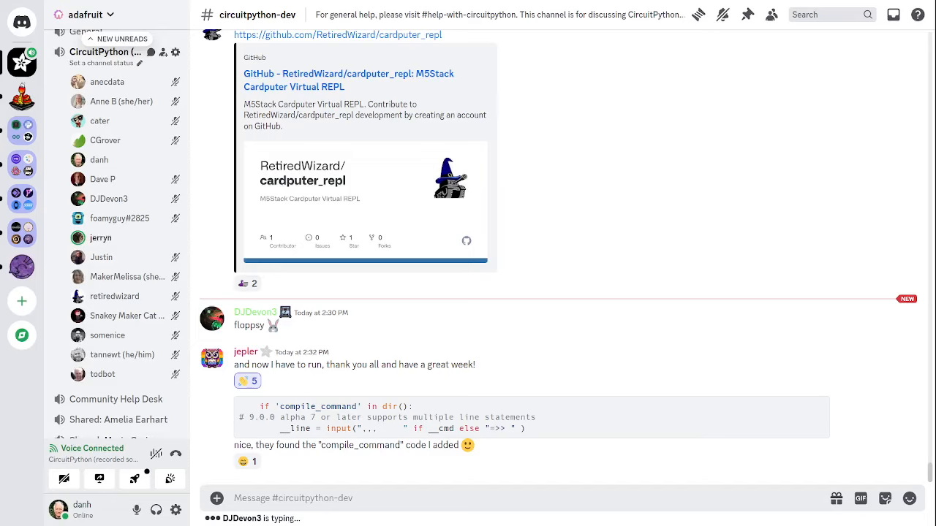
{"action": "scroll", "scroll_direction": "down", "scroll_amount": 3}
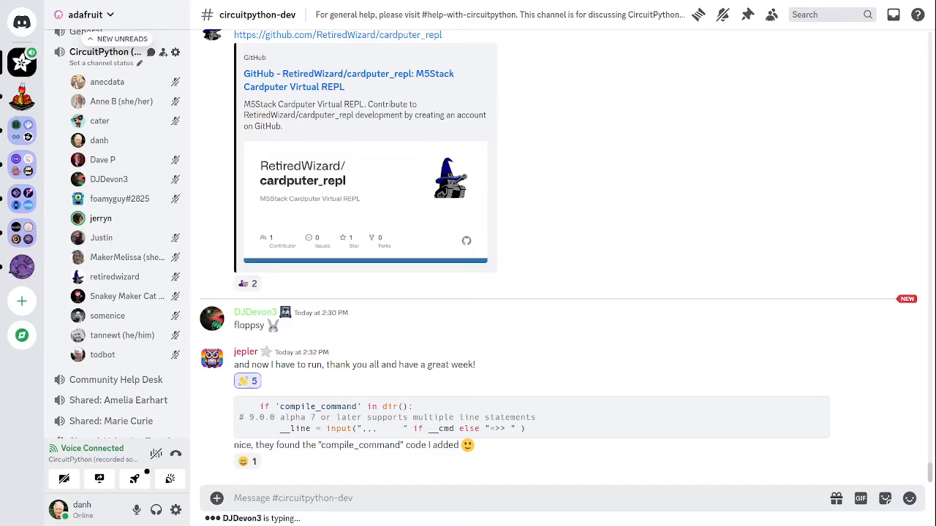